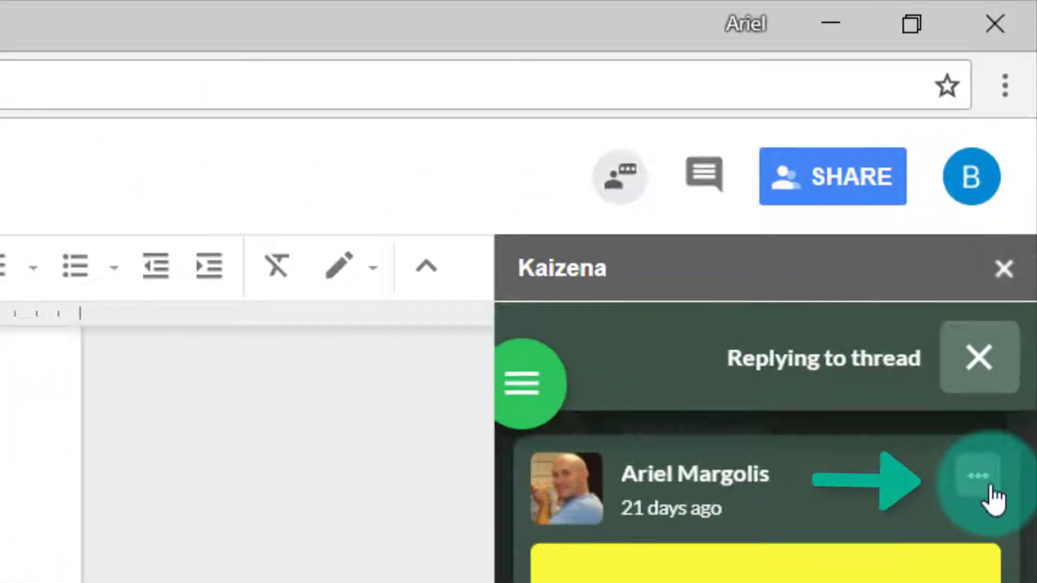
# Open the options menu on the teacher's spelling feedback comment to reply
pyautogui.click(981, 479)
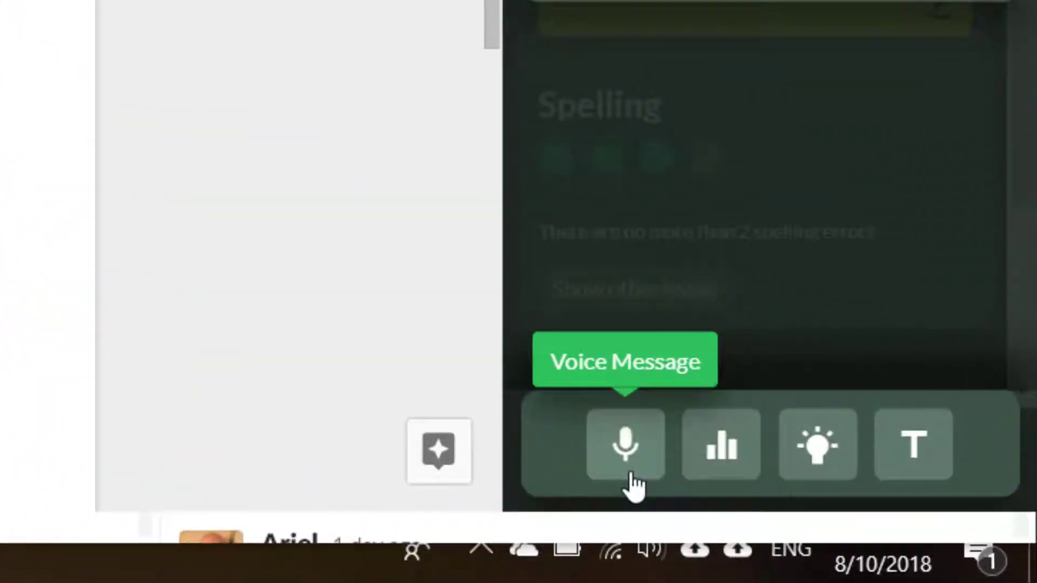
pyautogui.moveTo(873, 469)
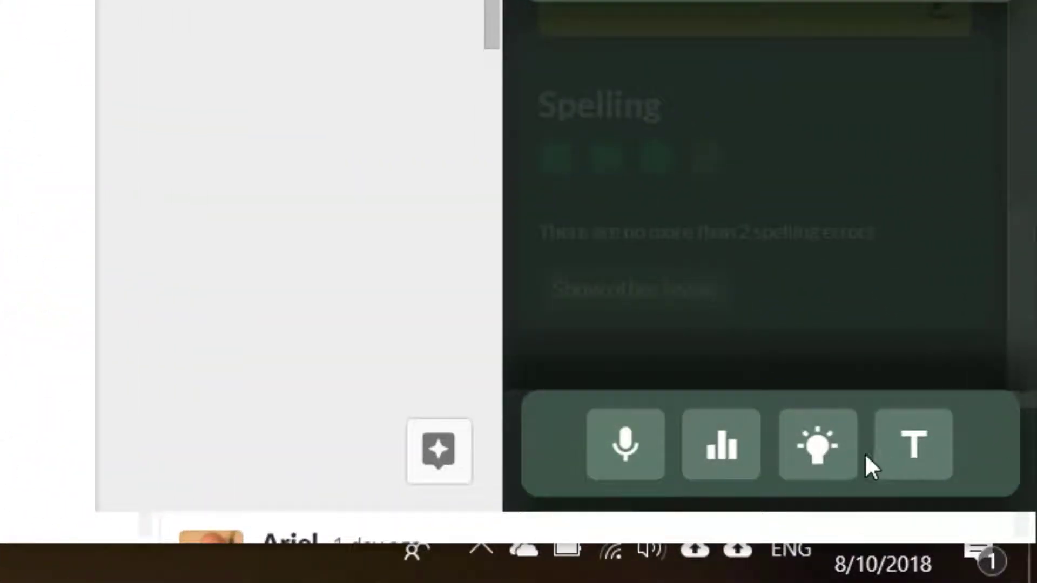
pyautogui.moveTo(625, 445)
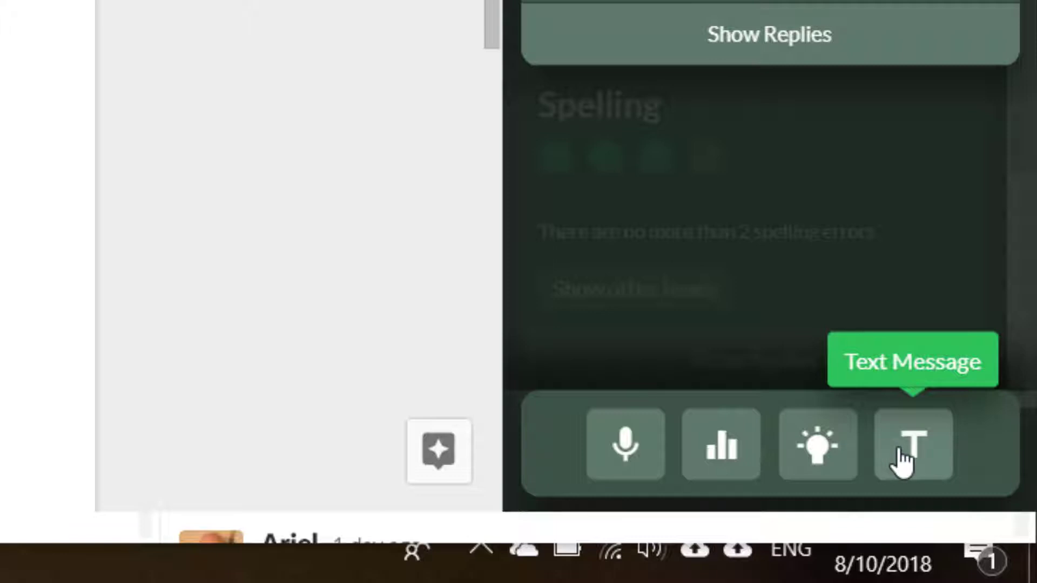
# Start a written text reply to the spelling feedback on 'spawnd'
pyautogui.click(913, 445)
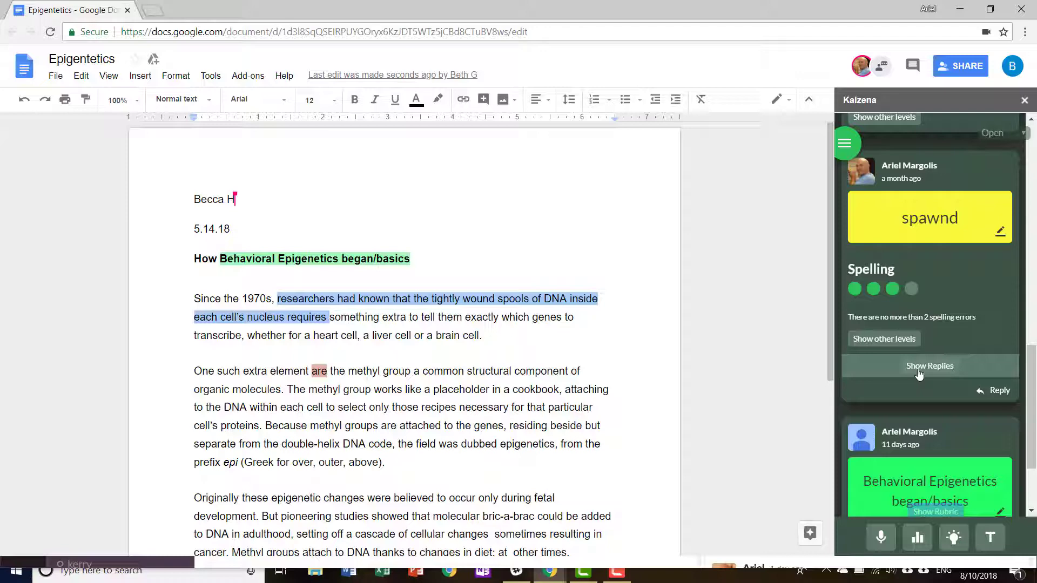
# Show the spelling thread's replies (1:01 voice note, 'Thank you.') and open another comment's options
pyautogui.click(929, 365)
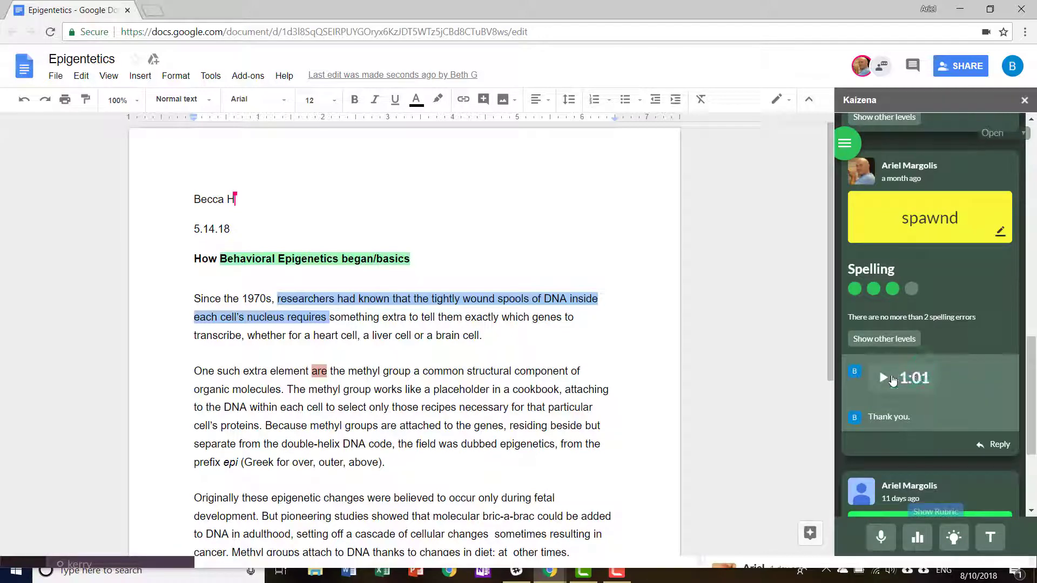
pyautogui.scroll(-3)
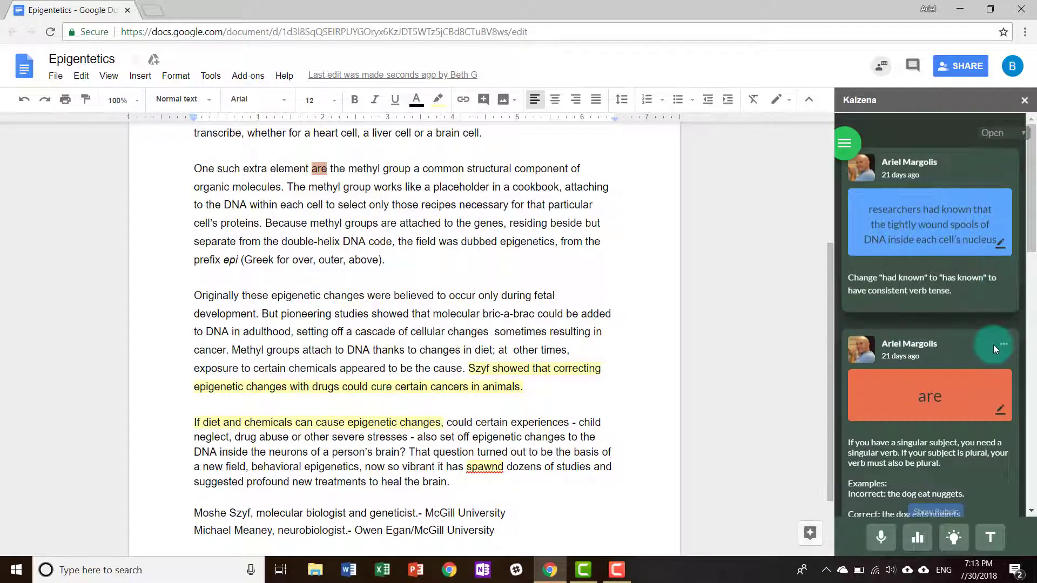
pyautogui.click(1001, 344)
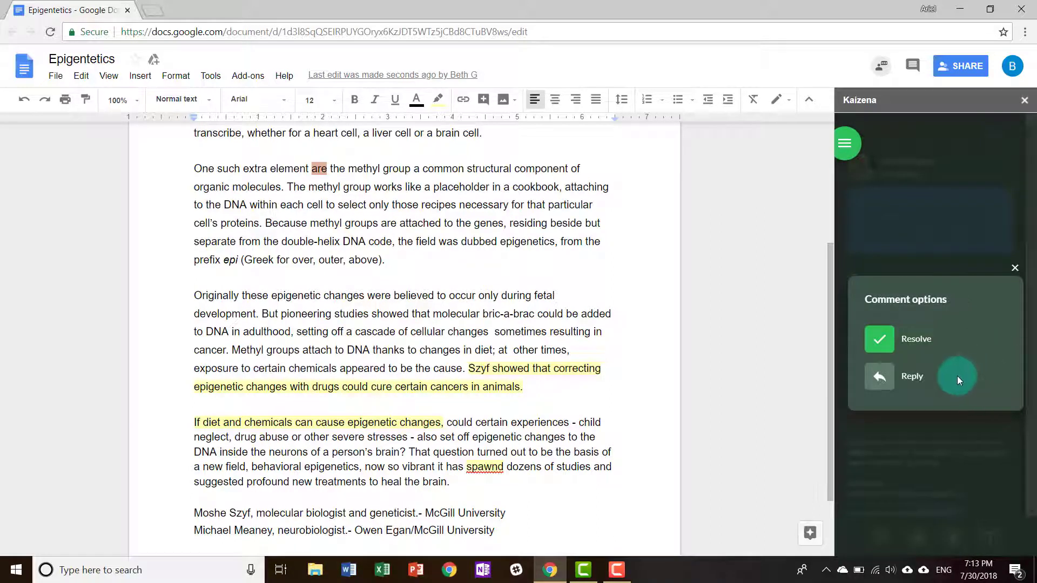
pyautogui.moveTo(978, 332)
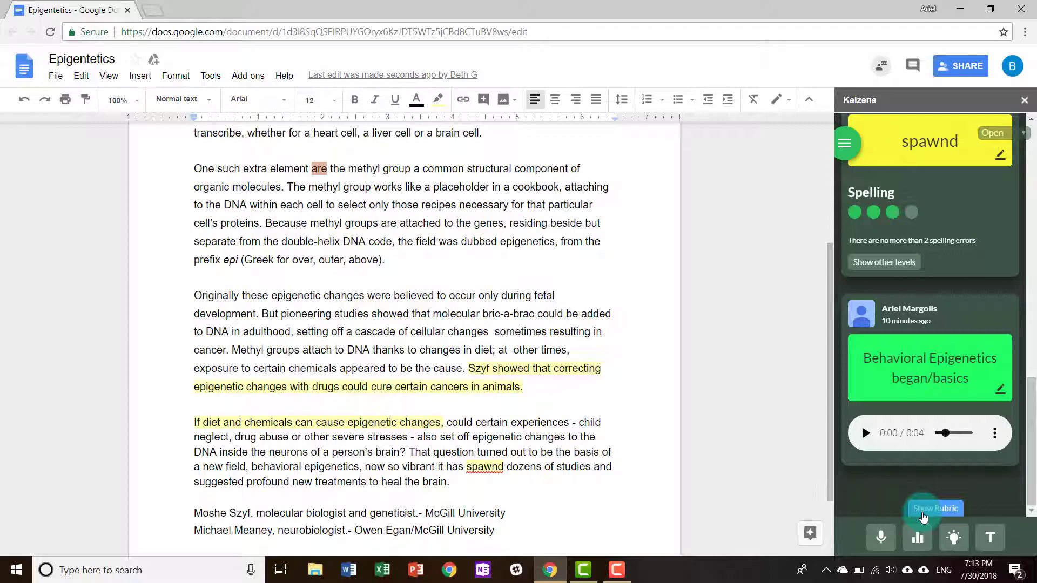
pyautogui.click(934, 508)
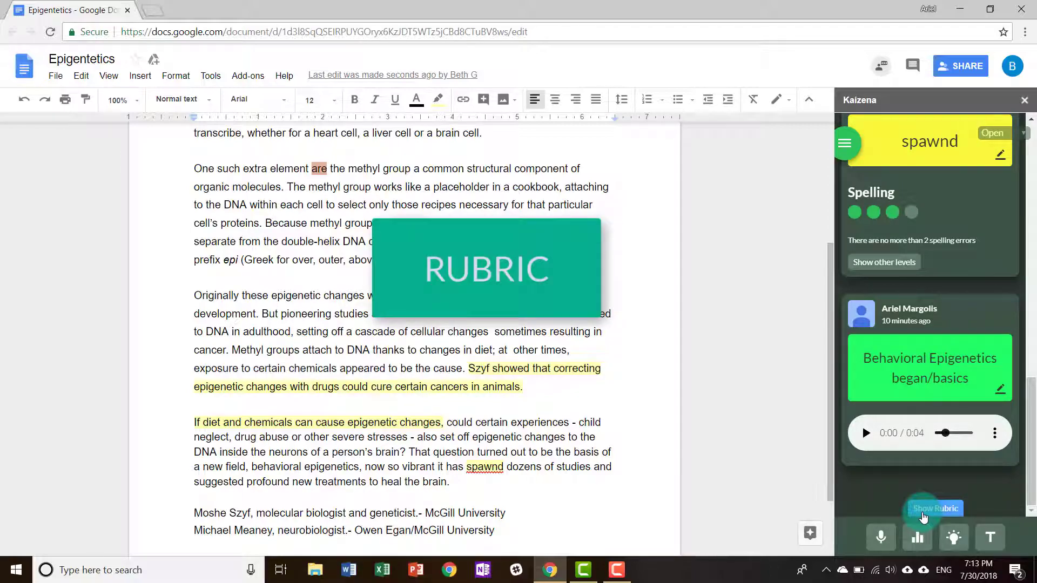
pyautogui.click(933, 509)
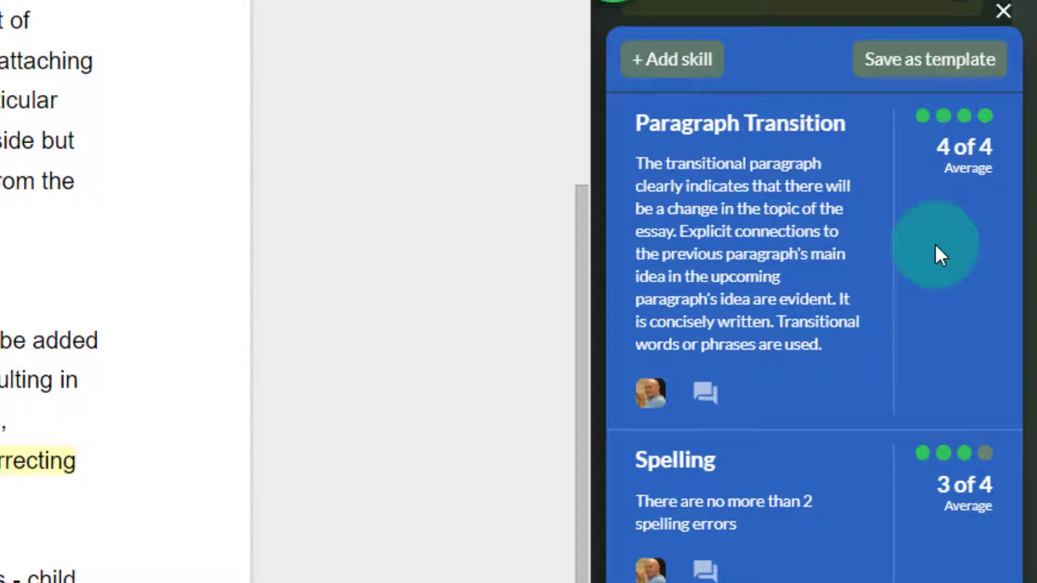
pyautogui.click(1004, 12)
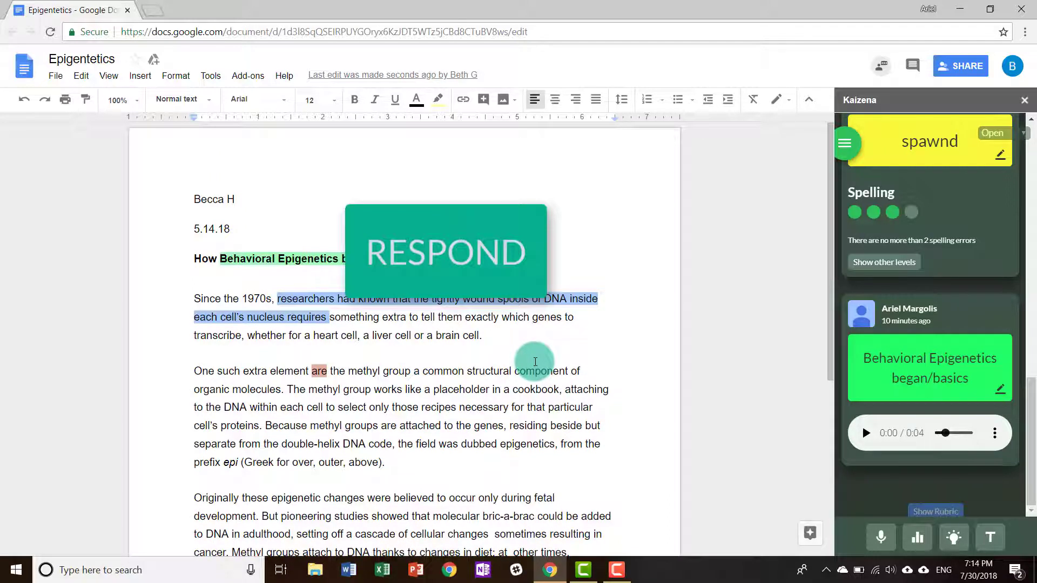
pyautogui.click(445, 253)
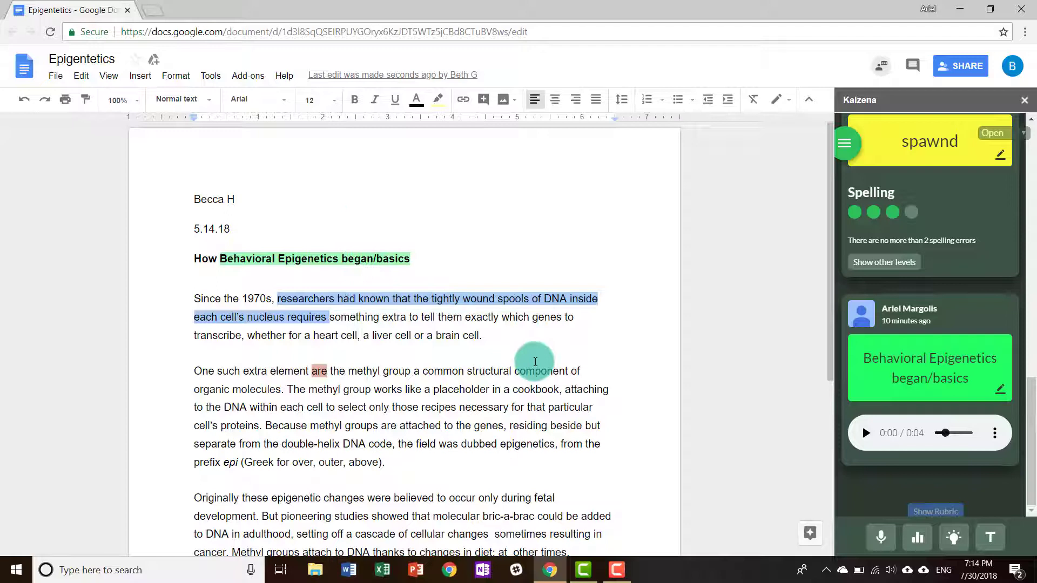